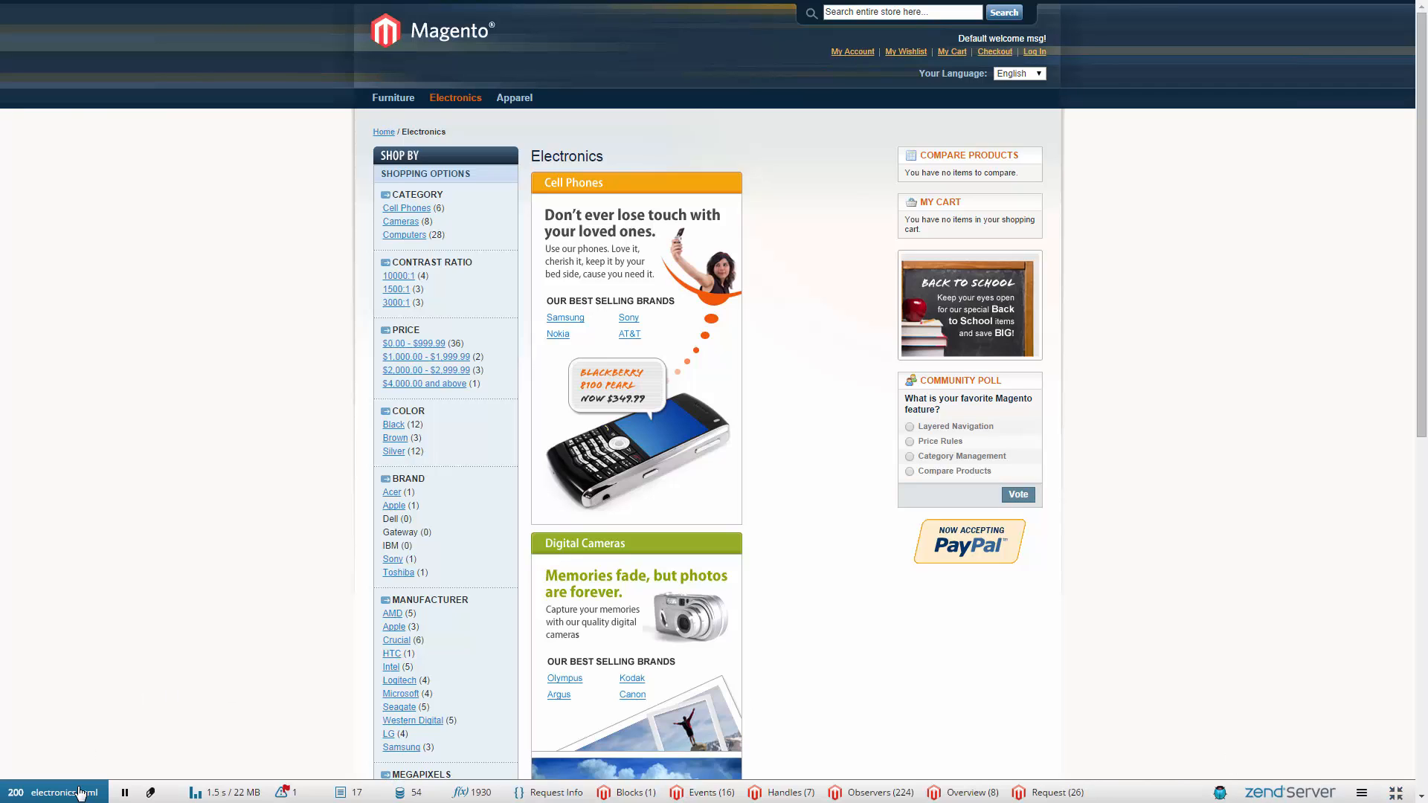
# Show the electronics.html page request, then the critical High Memory Usage monitor event.
pyautogui.click(57, 791)
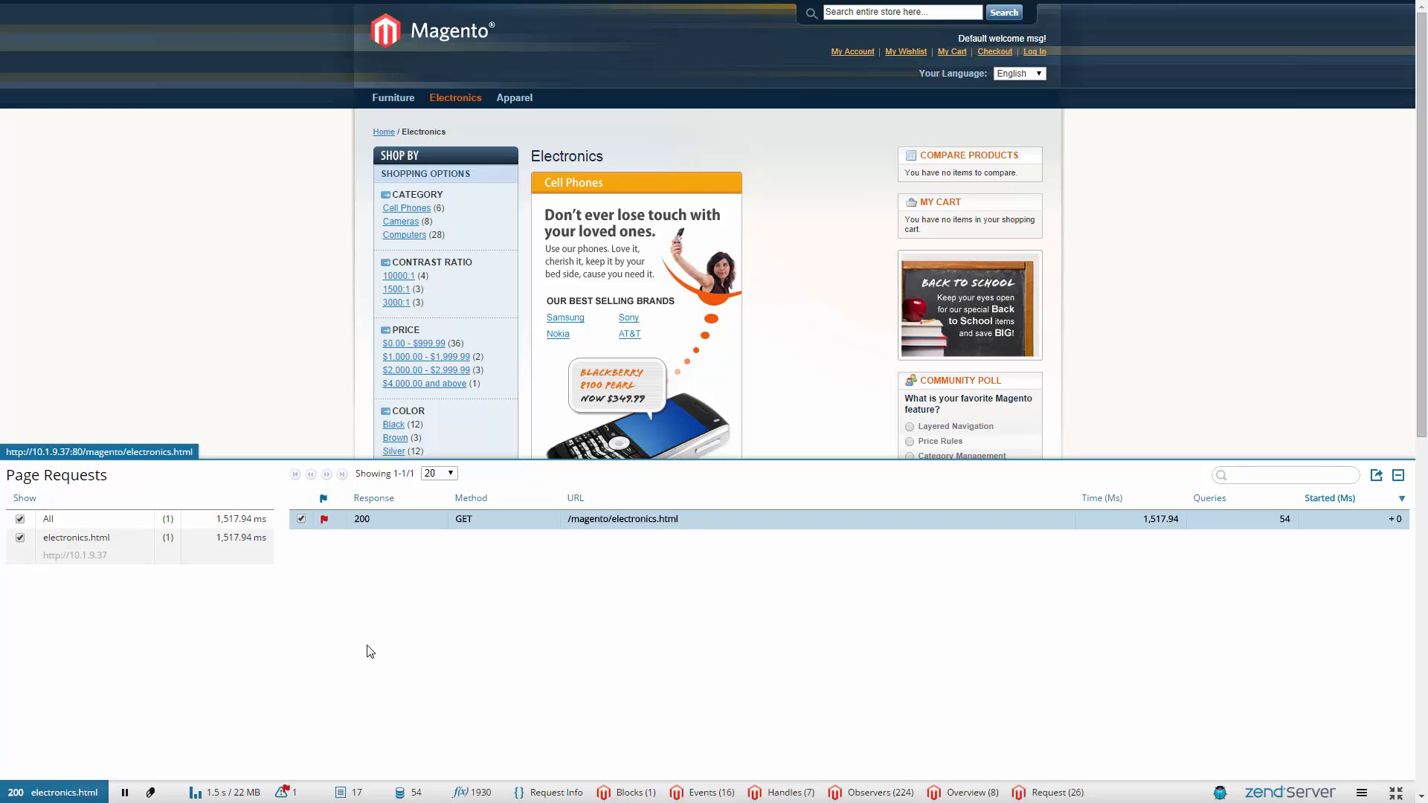
pyautogui.click(286, 792)
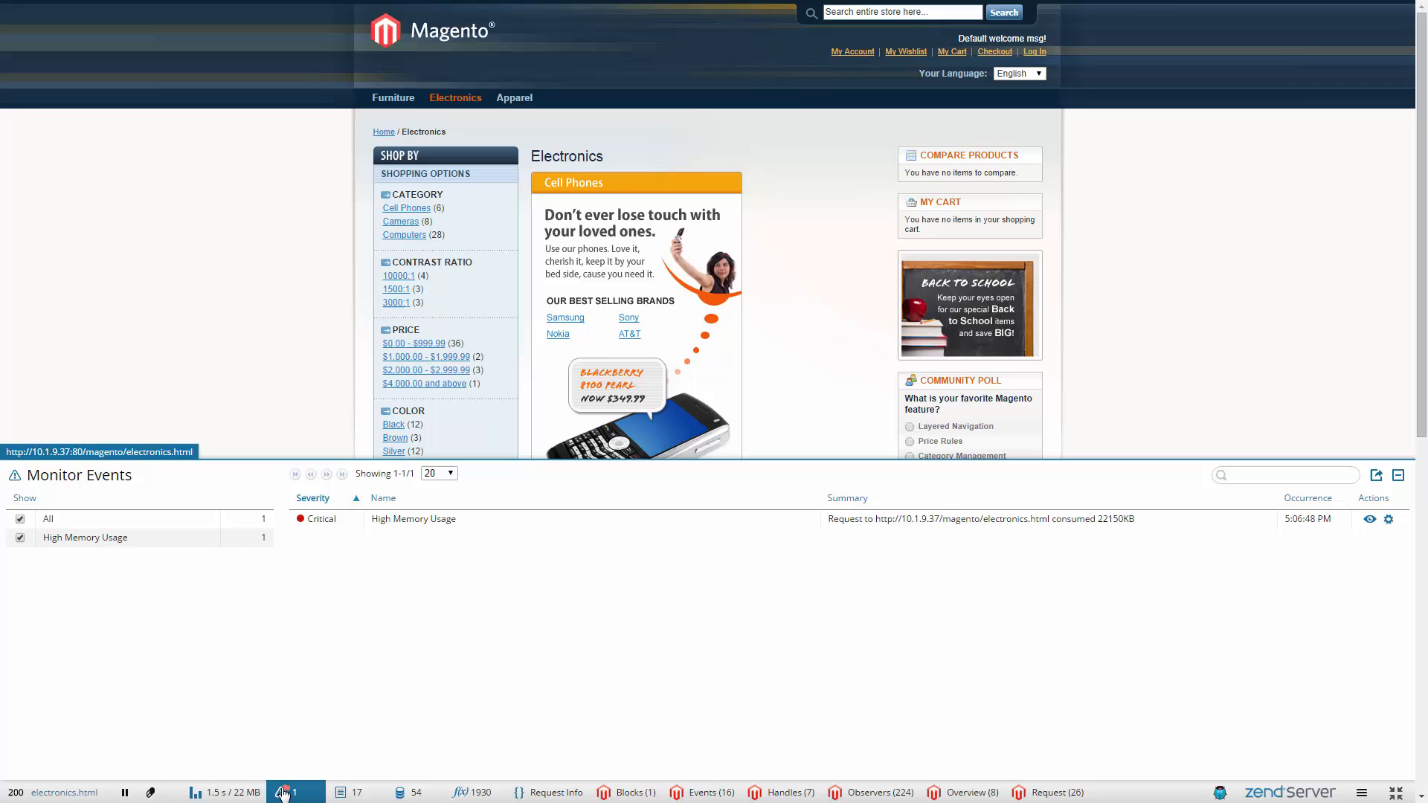
pyautogui.moveTo(361, 681)
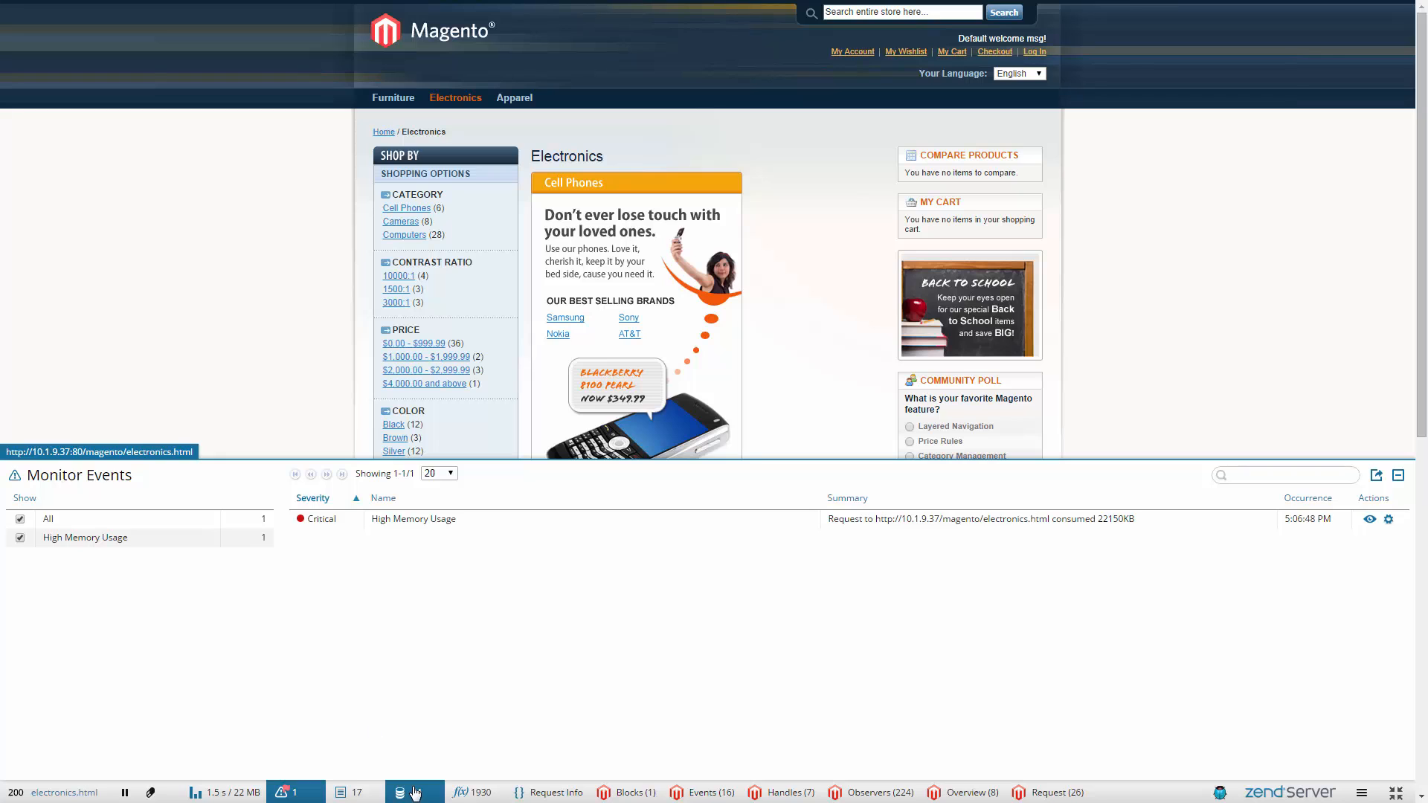
# Browse the database queries and a SELECT backtrace, then load the Apparel page listing 128 queries.
pyautogui.click(403, 791)
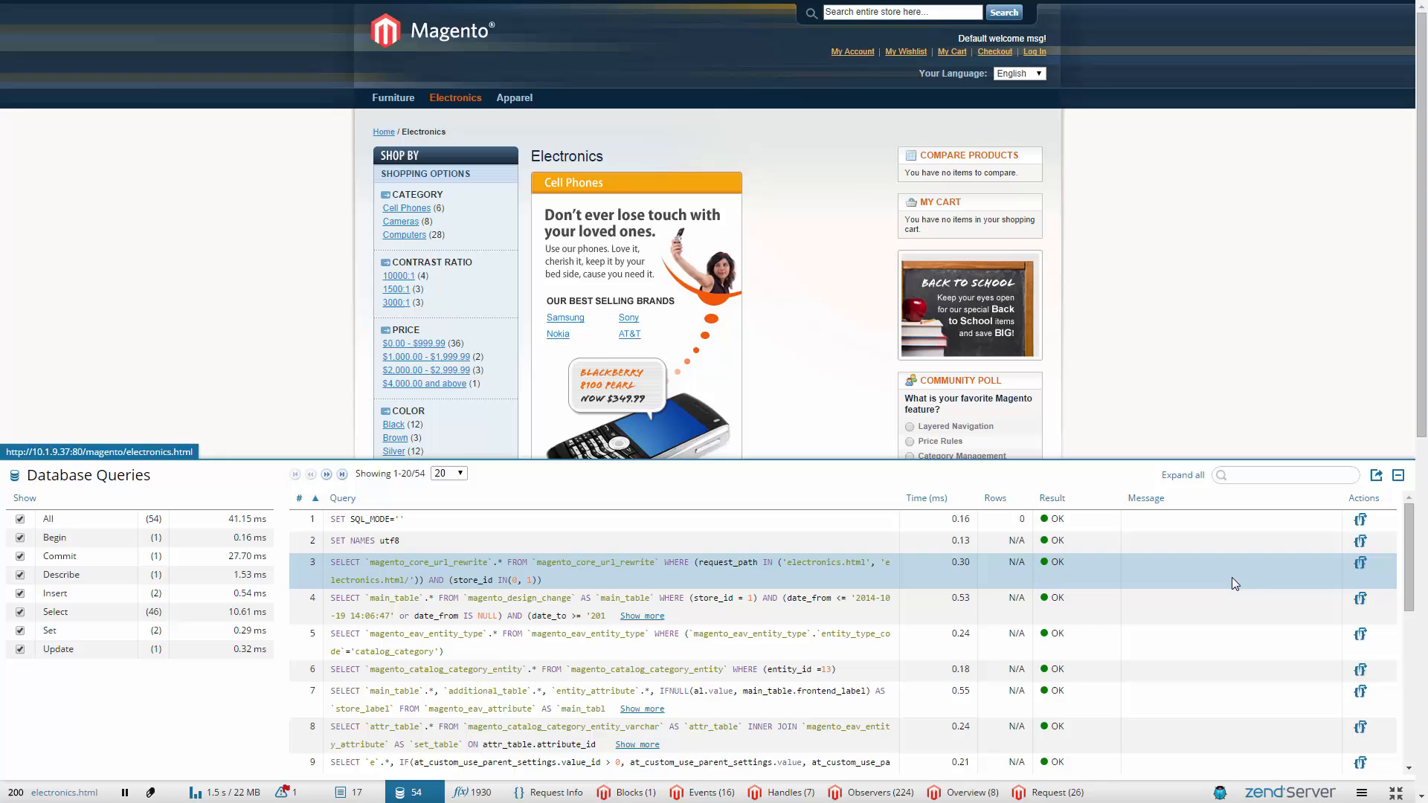
pyautogui.scroll(-3)
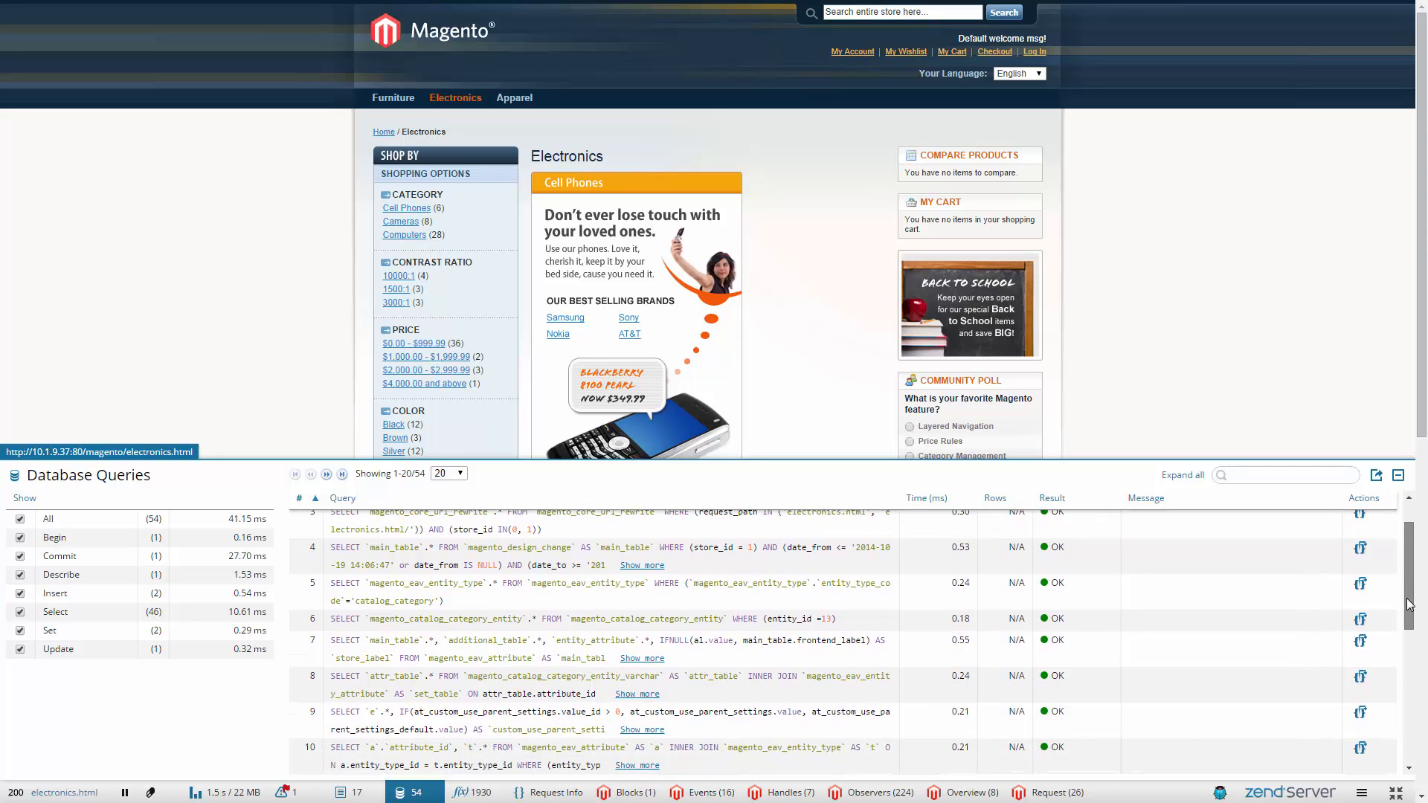
pyautogui.scroll(-3)
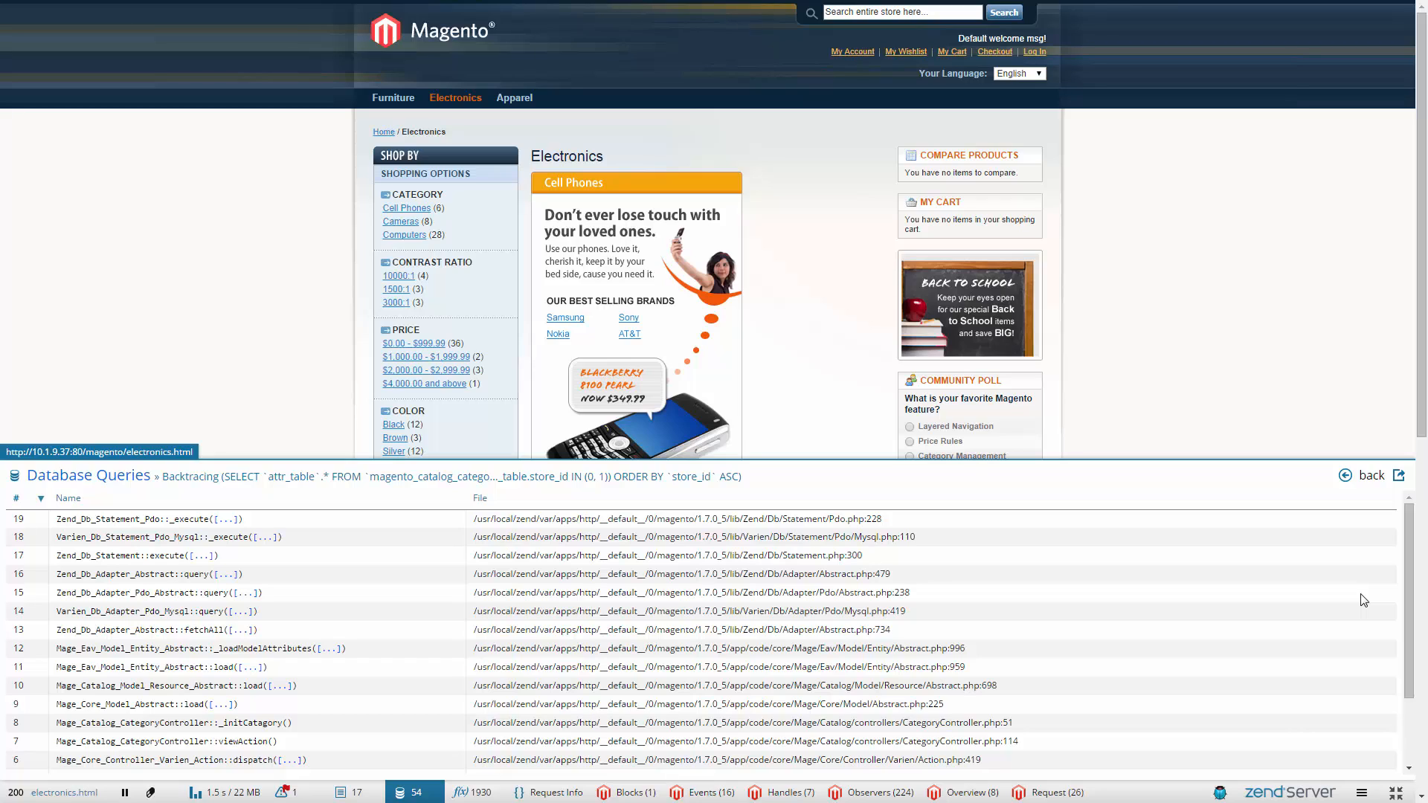
pyautogui.click(515, 99)
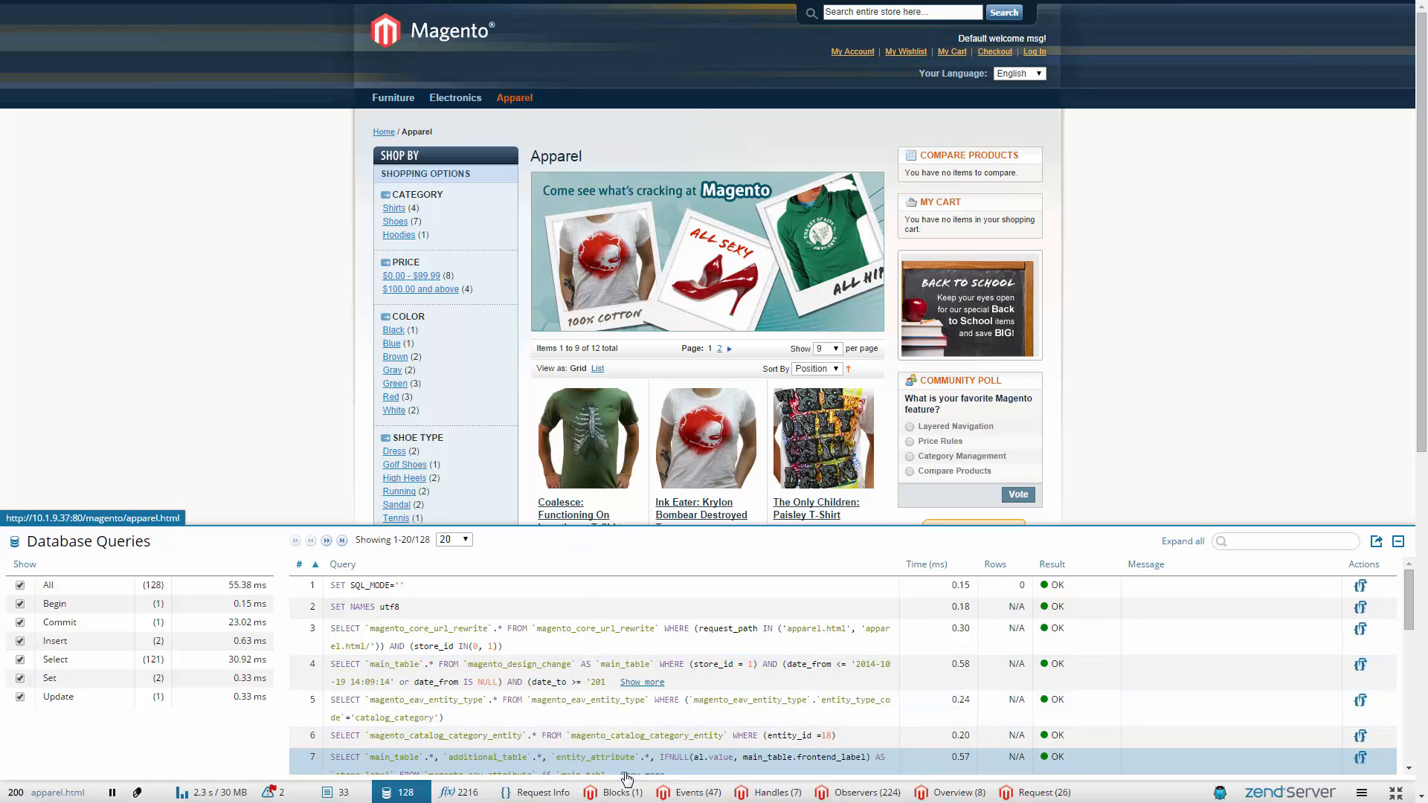
# Review the Apparel page's Magento blocks with global_notices expanded, its events and layout handles.
pyautogui.click(622, 791)
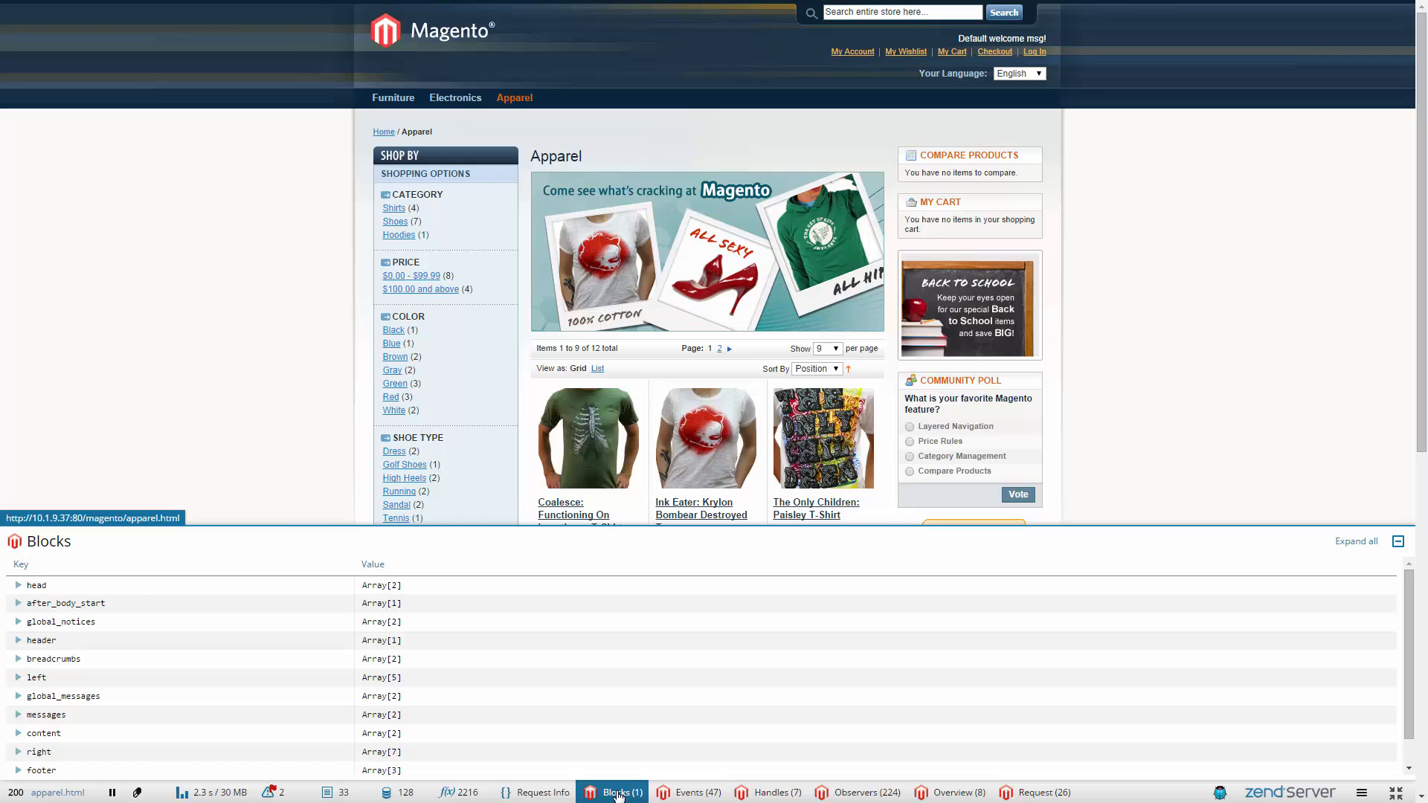
pyautogui.click(18, 622)
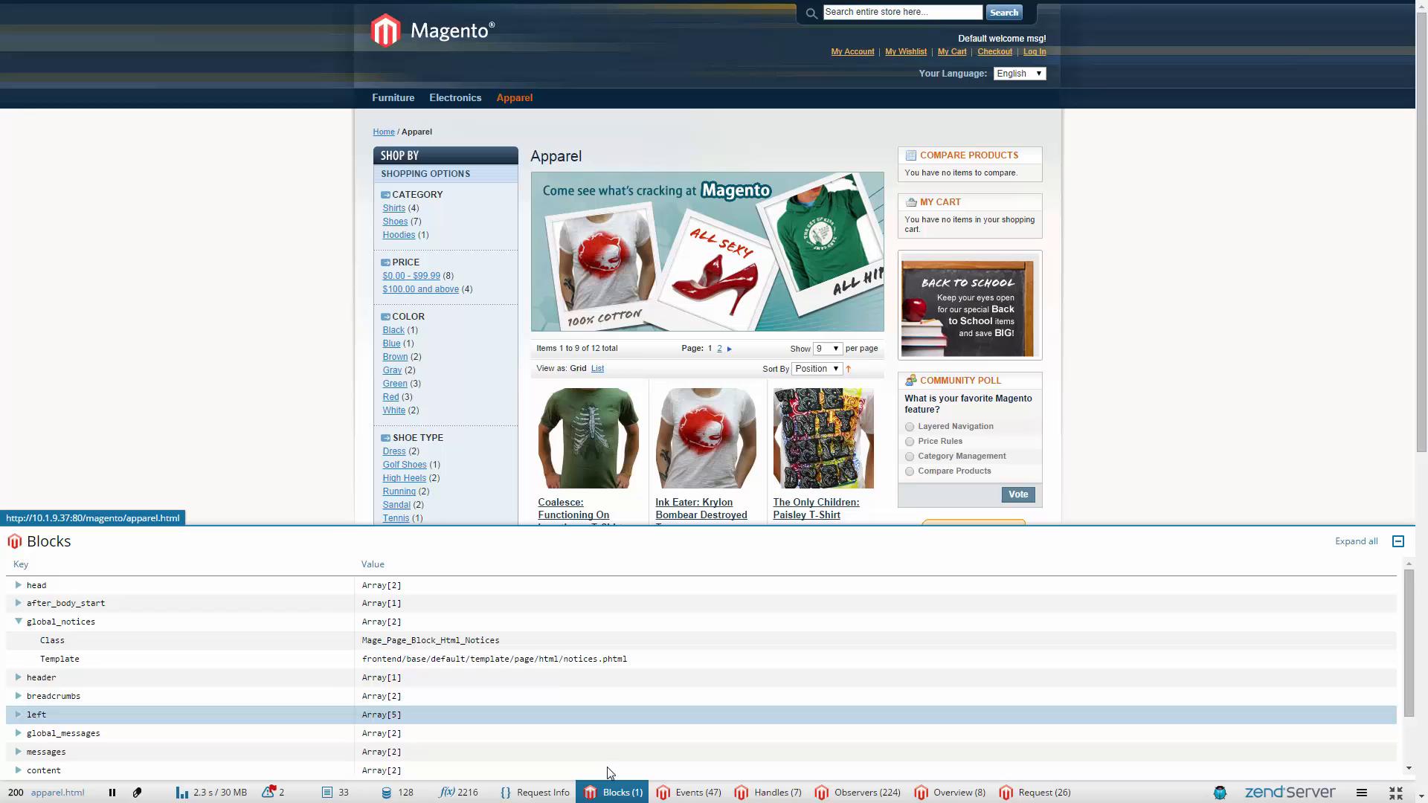
pyautogui.click(694, 791)
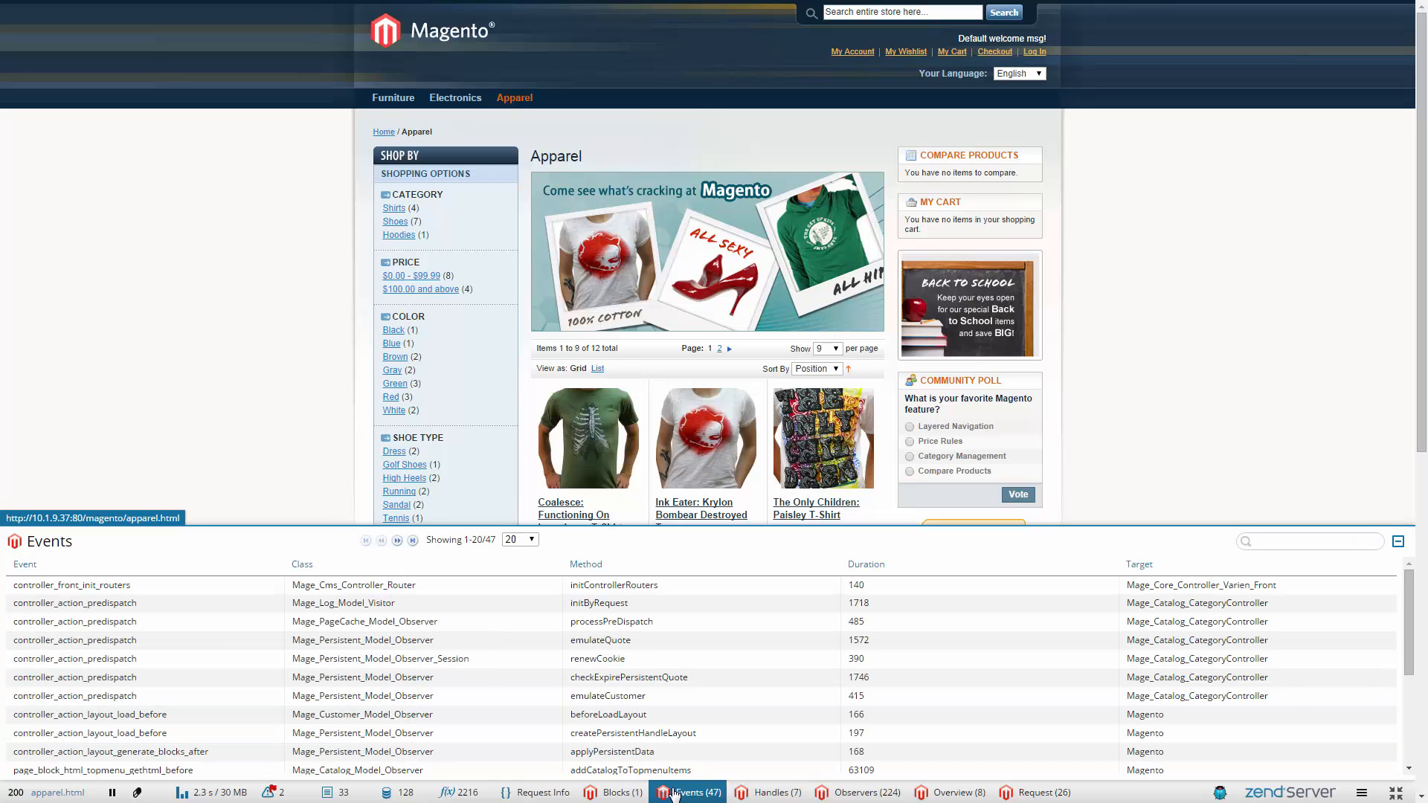
pyautogui.click(781, 791)
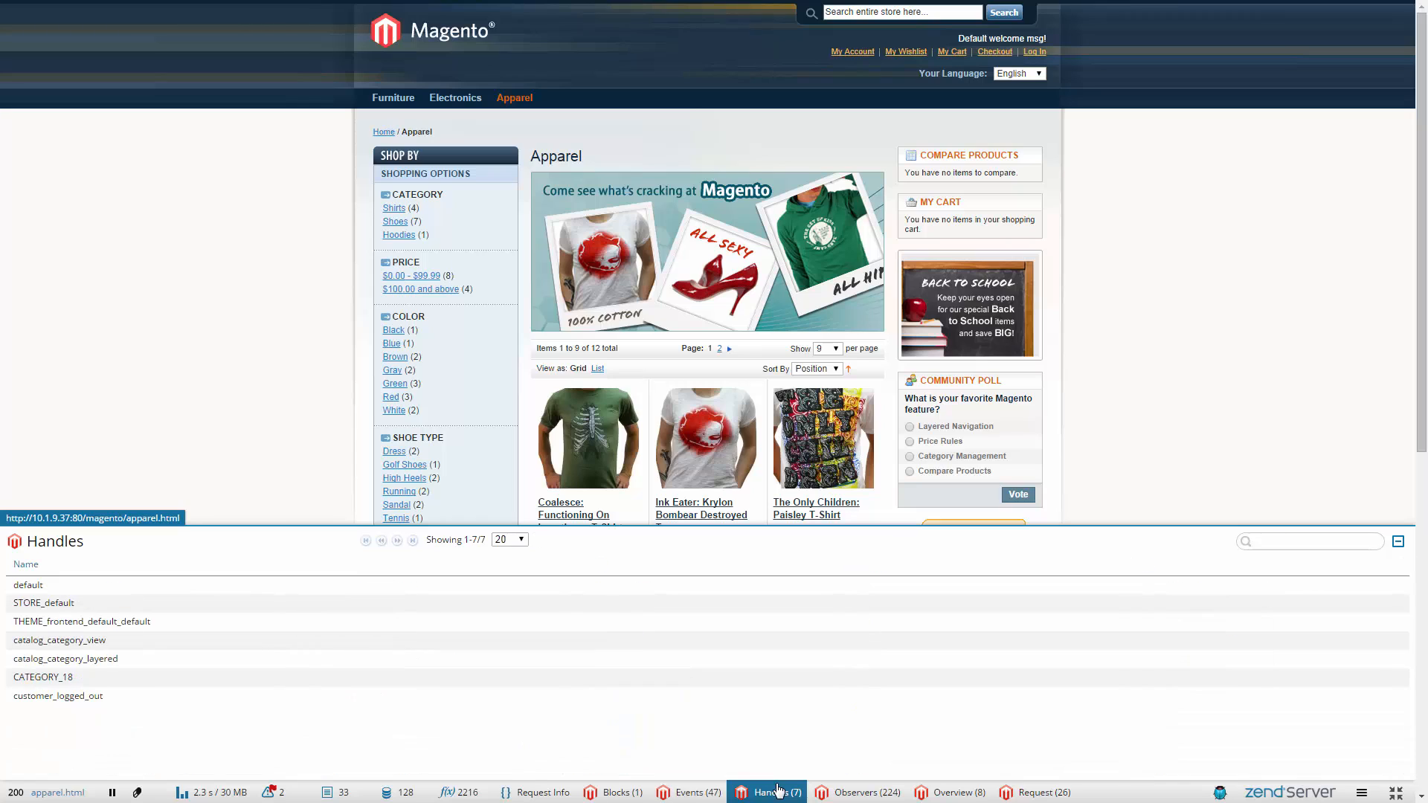
pyautogui.moveTo(866, 793)
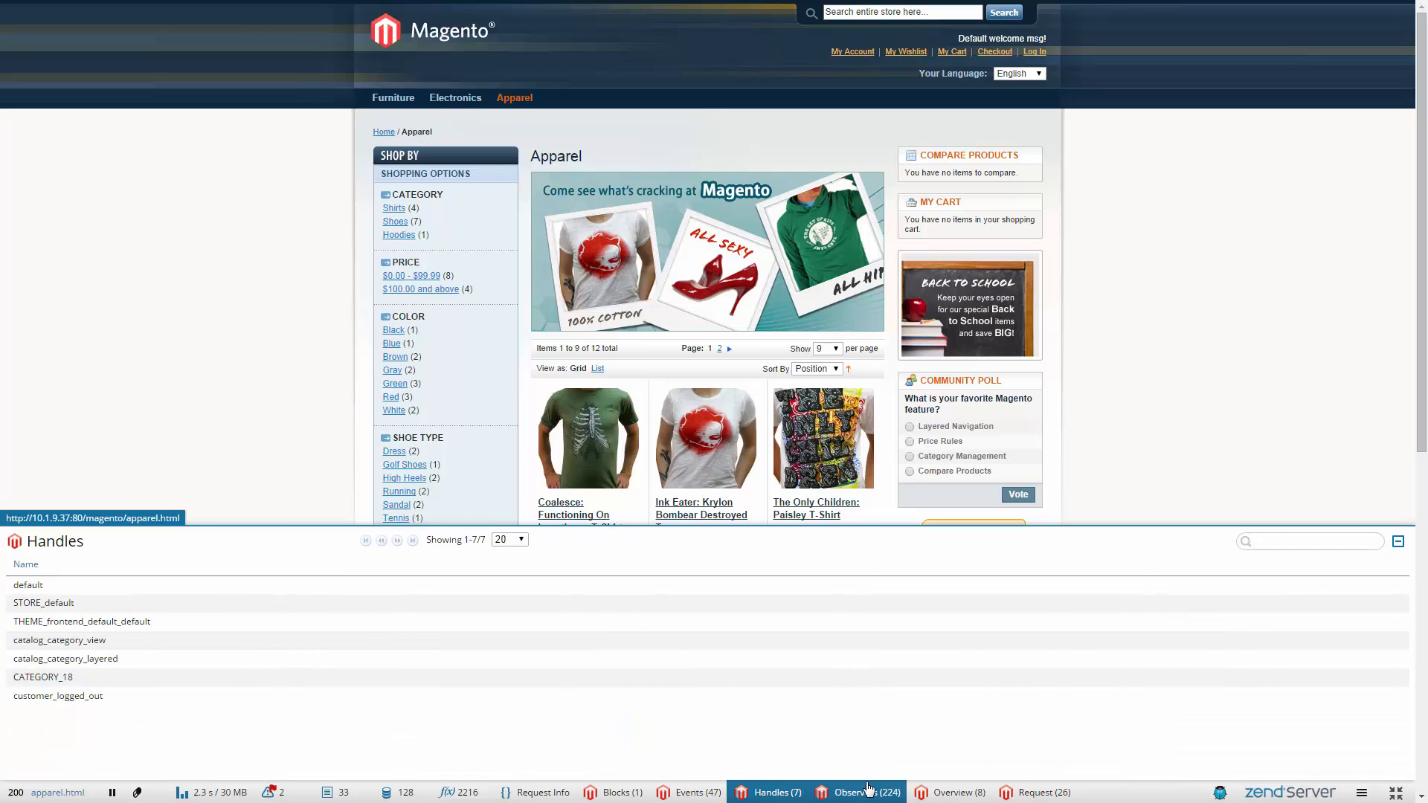
# Review the observers, store overview and request panels, ending in Z-Ray Live.
pyautogui.click(867, 791)
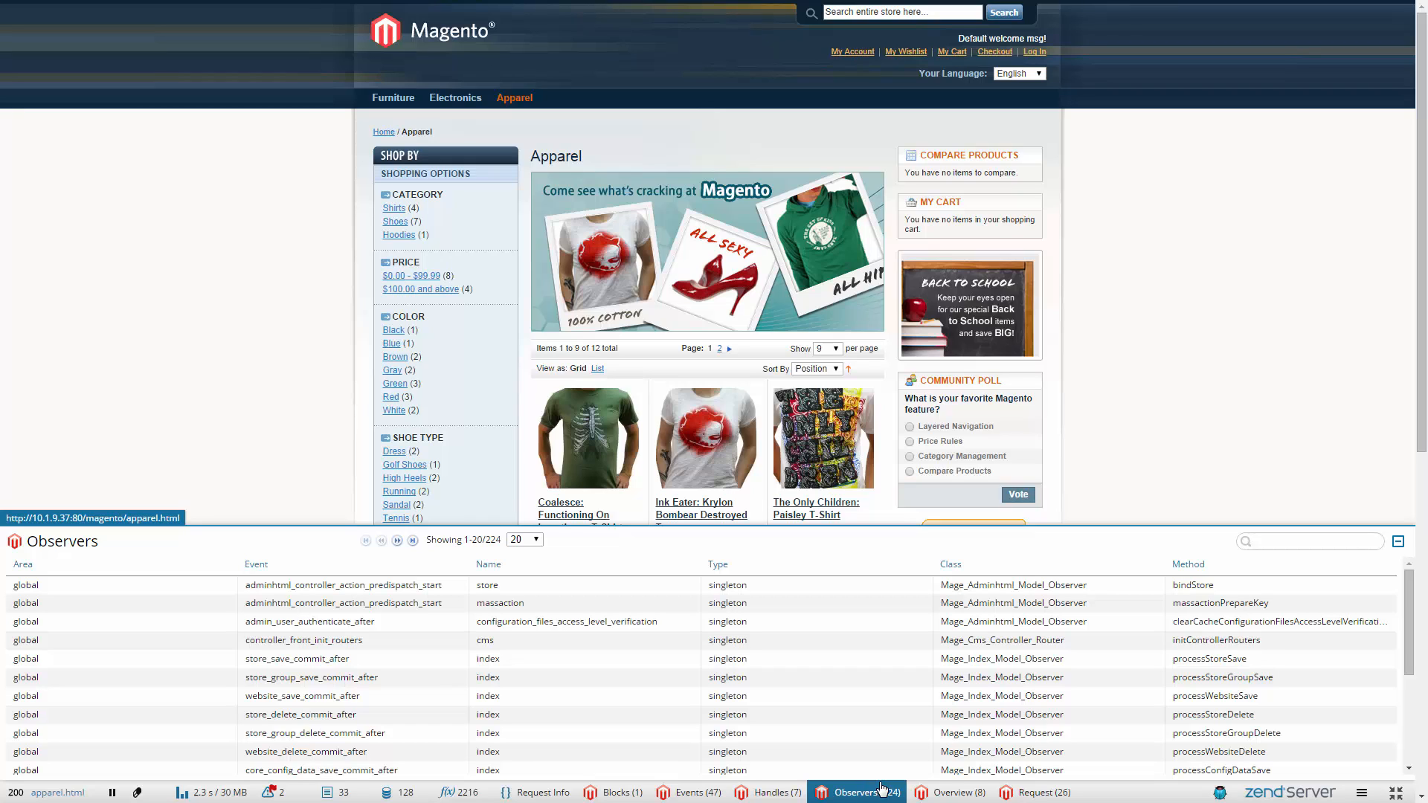
pyautogui.click(963, 791)
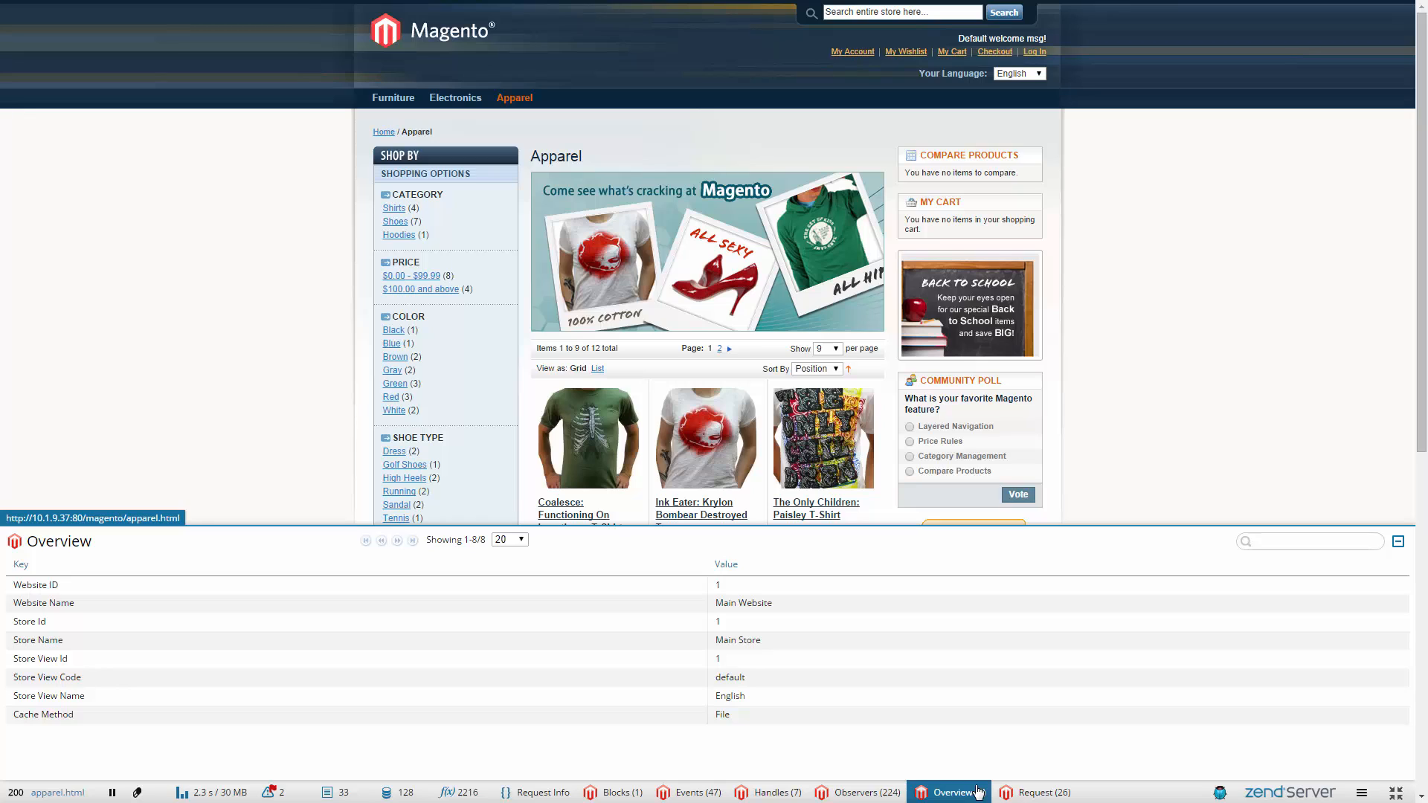
pyautogui.click(1047, 791)
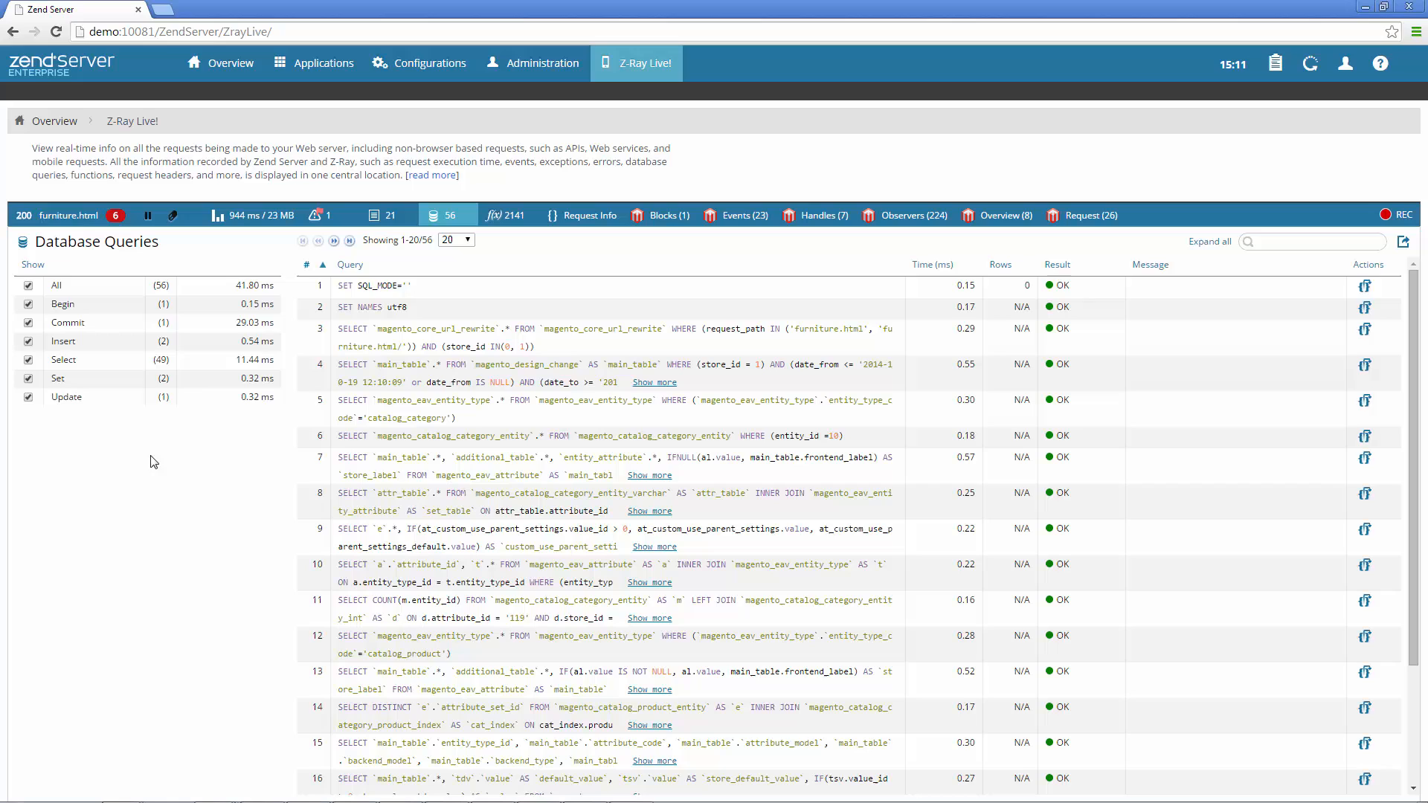
# List the six live-recorded requests and show the PHP functions breakdown for furniture.html.
pyautogui.click(65, 216)
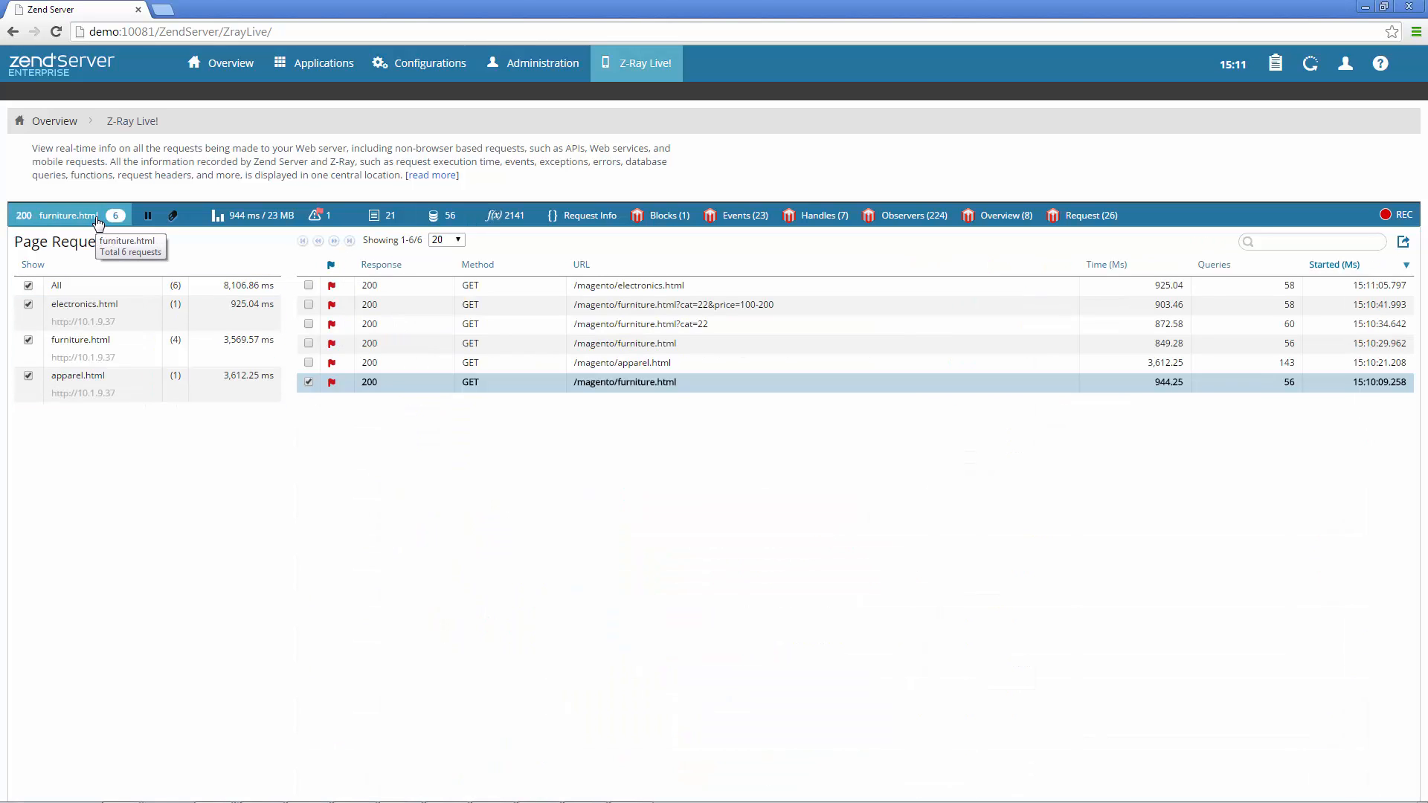
pyautogui.click(448, 214)
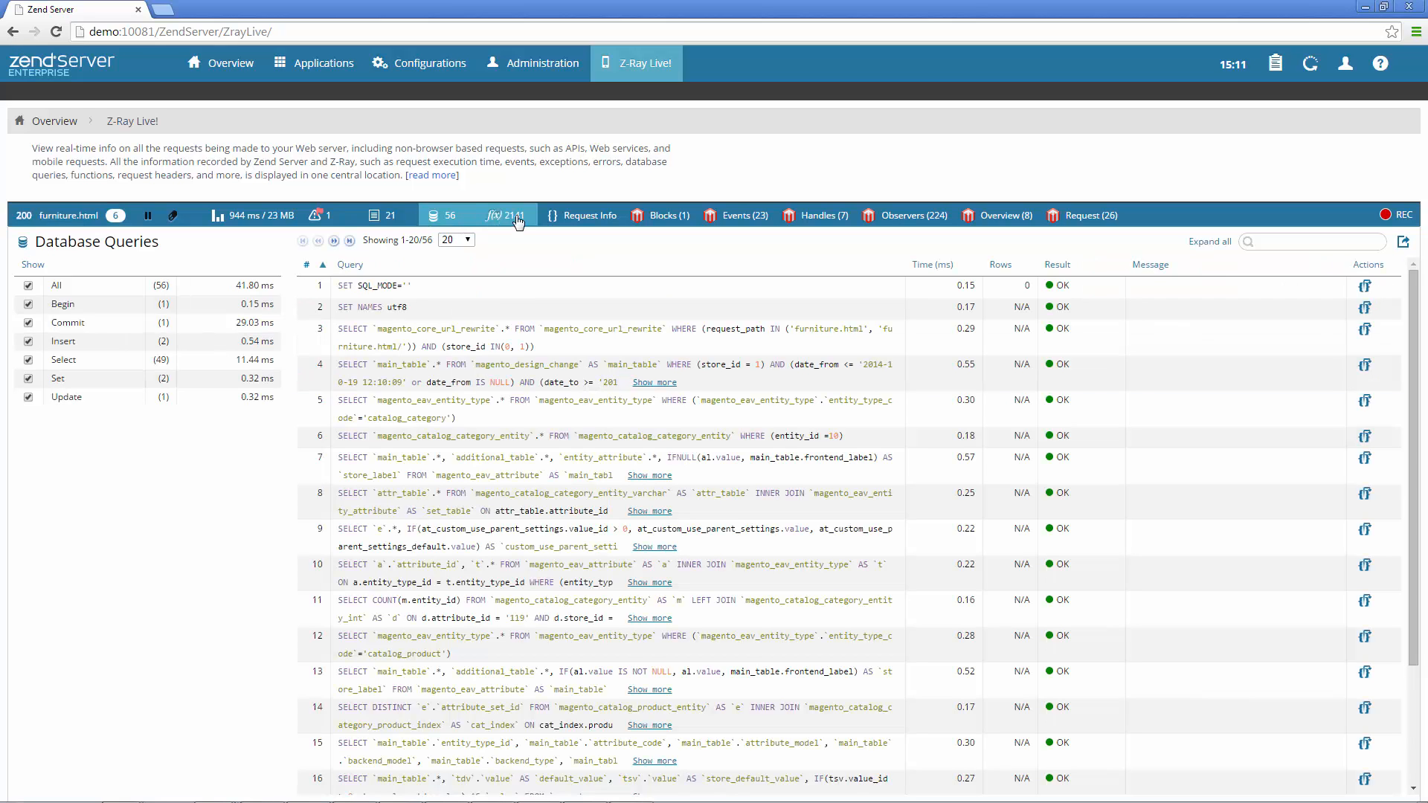
pyautogui.click(506, 214)
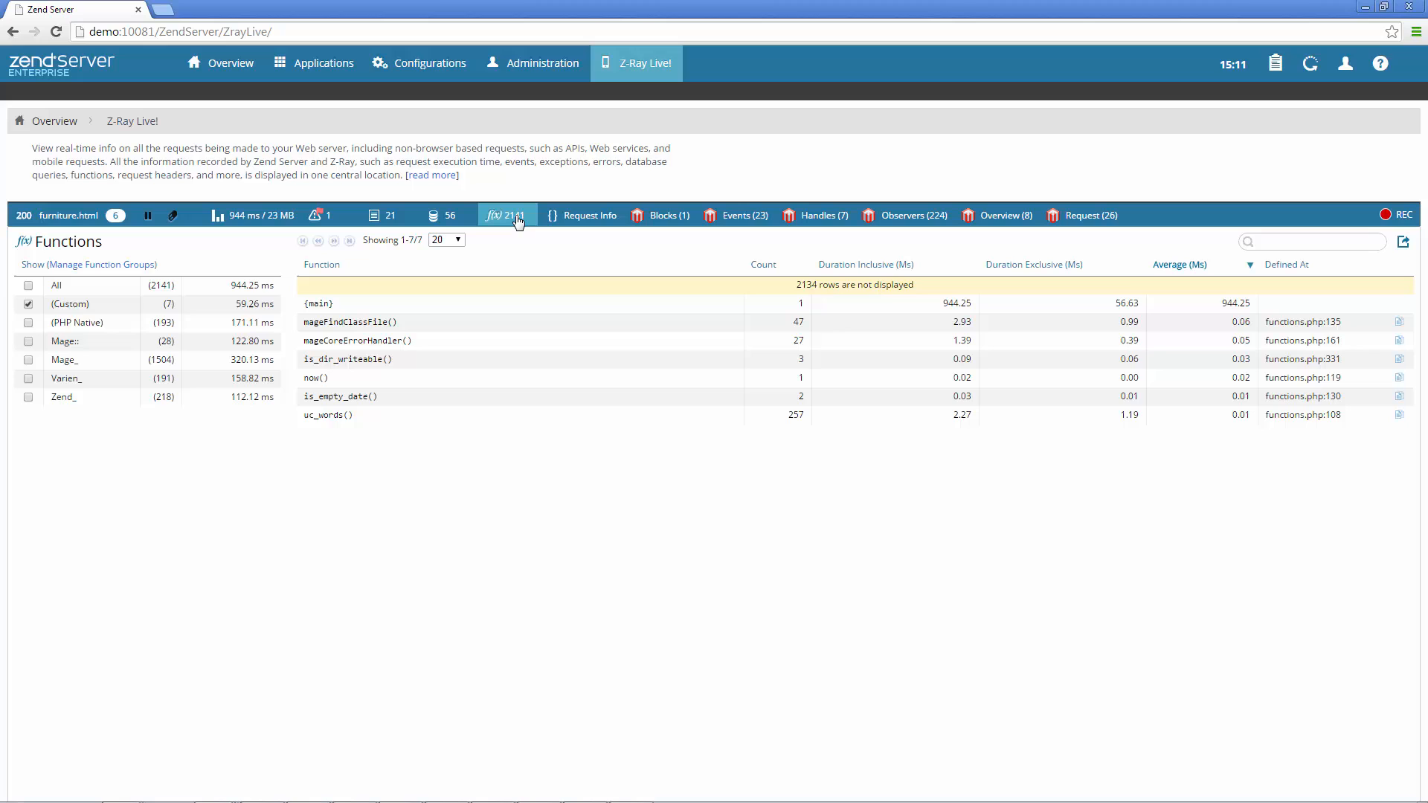